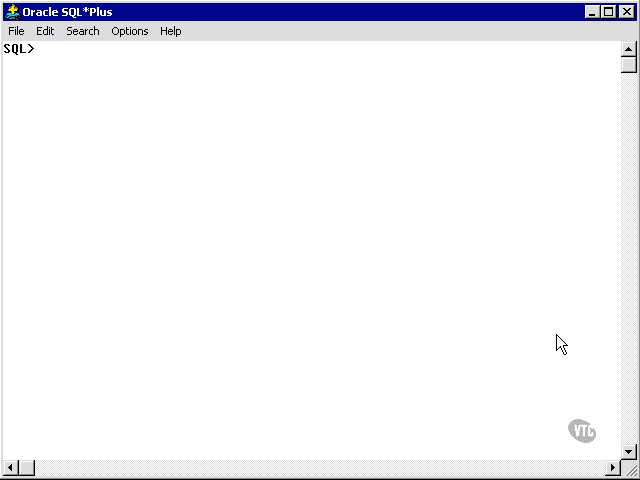
# Add EXEC DBMS_OUTPUT.ENABLE(1000000); right after SET SERVEROUTPUT ON, fixing the OUTPUT typo
pyautogui.write('SET SERVEROUTPUT ON;')
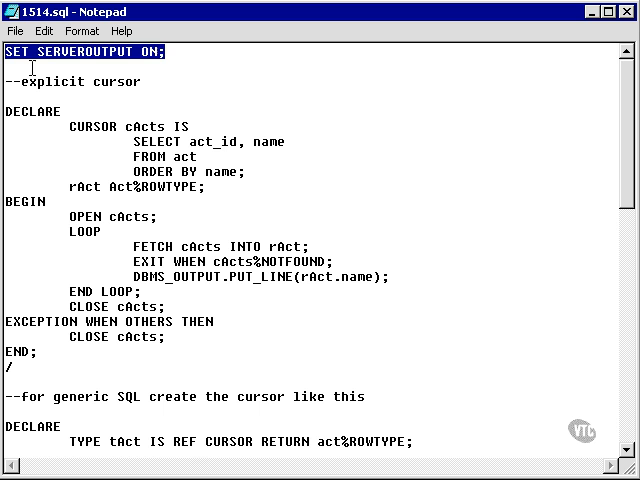
pyautogui.write('EXEC D')
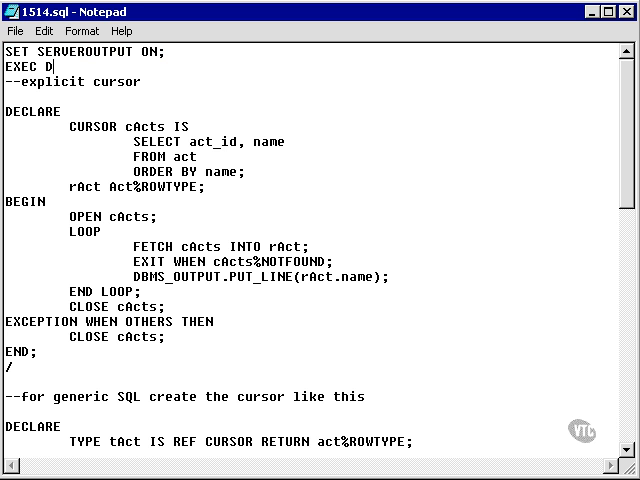
pyautogui.write('BMS_OUPUT')
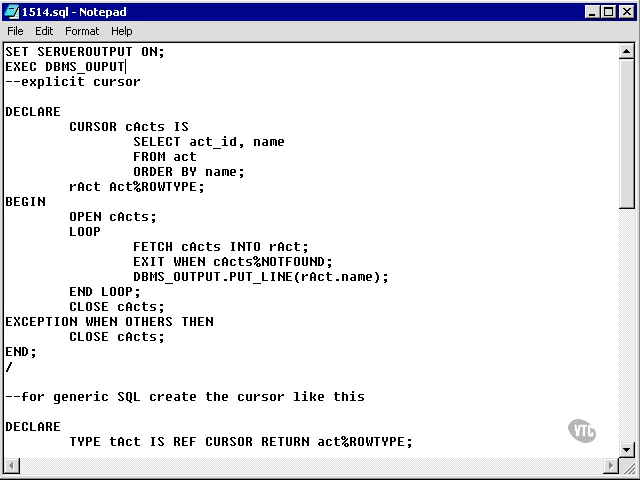
pyautogui.press('Backspace')
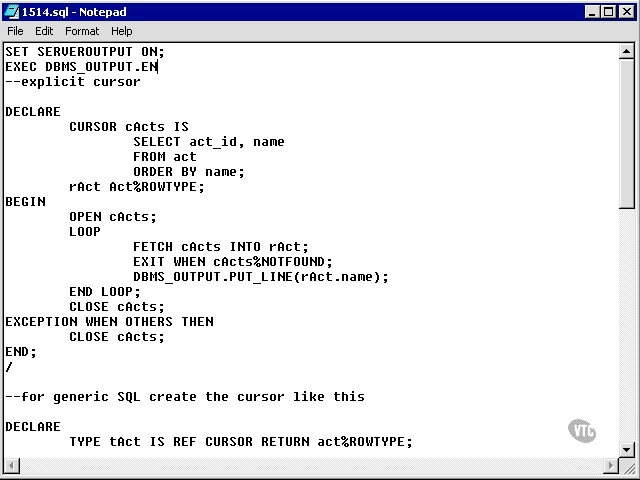
pyautogui.write('ABLE(1000000);')
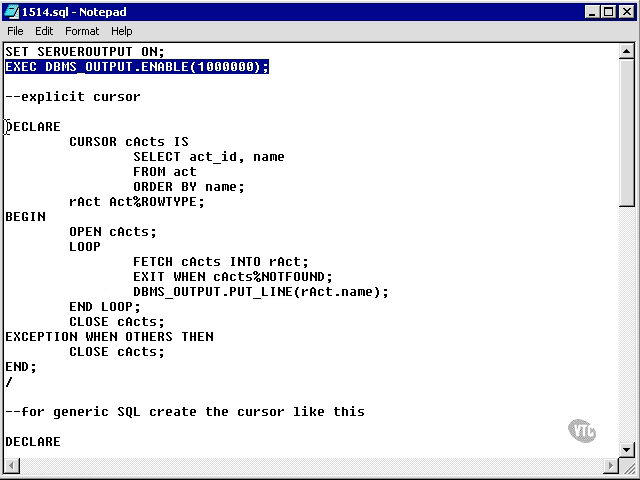
pyautogui.moveTo(8, 126); pyautogui.dragTo(210, 201)
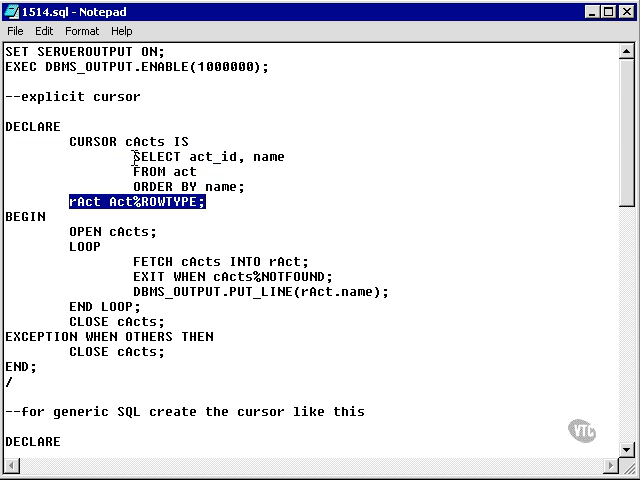
pyautogui.moveTo(130, 156); pyautogui.dragTo(248, 187)
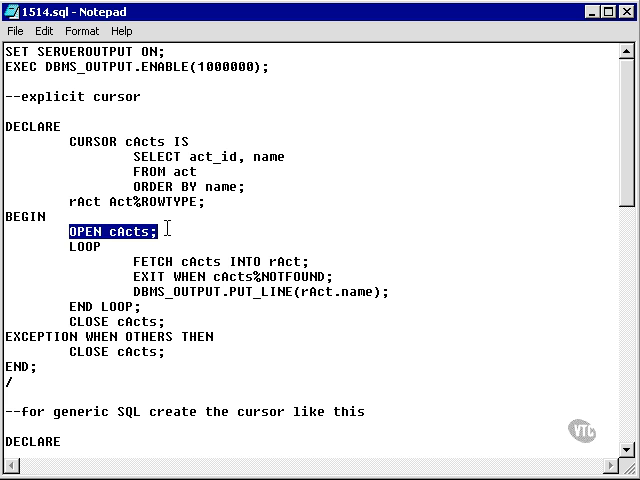
pyautogui.doubleClick(140, 141)
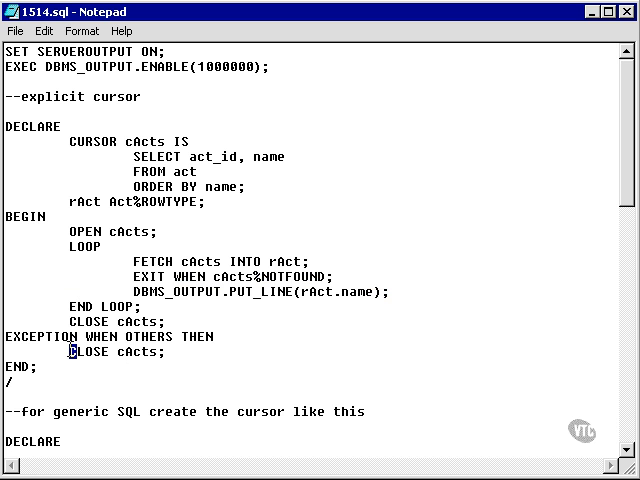
# Add commented-out ROLLBACK above CLOSE cActs and a RAISE after it in the WHEN OTHERS handler
pyautogui.write('ROLLBACK;')
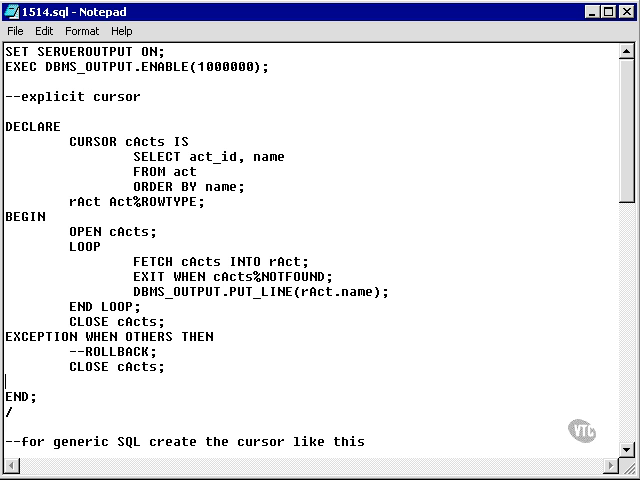
pyautogui.write('RISE')
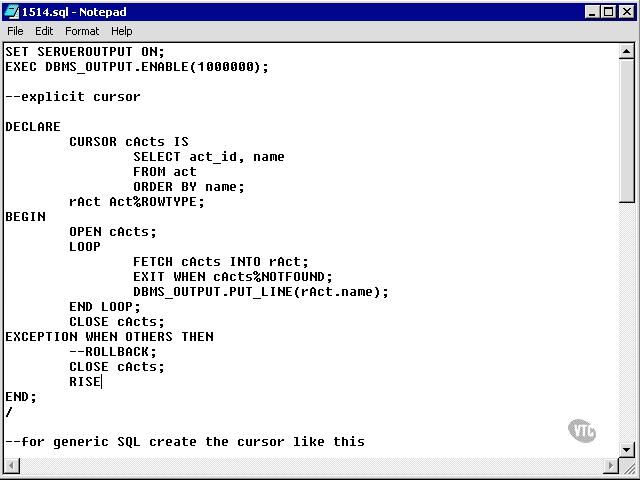
pyautogui.write('A')
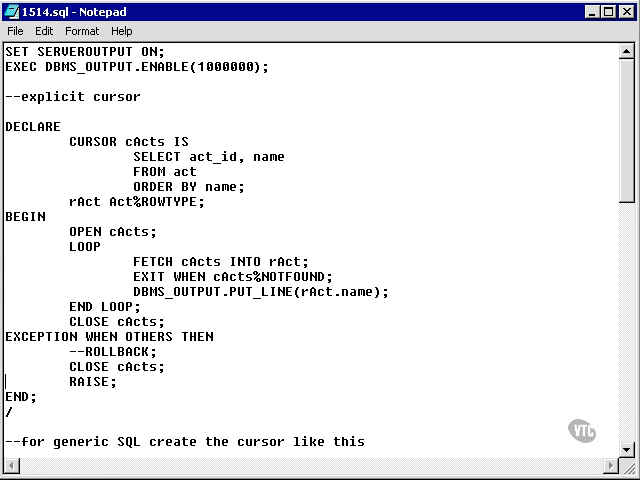
pyautogui.click(15, 31)
pyautogui.write('--')
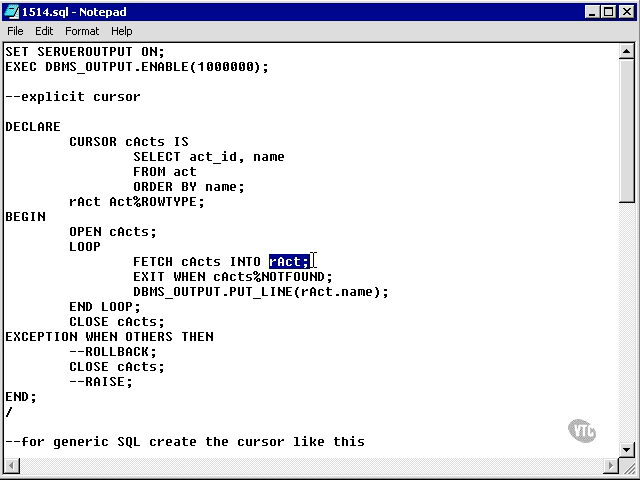
pyautogui.doubleClick(201, 260)
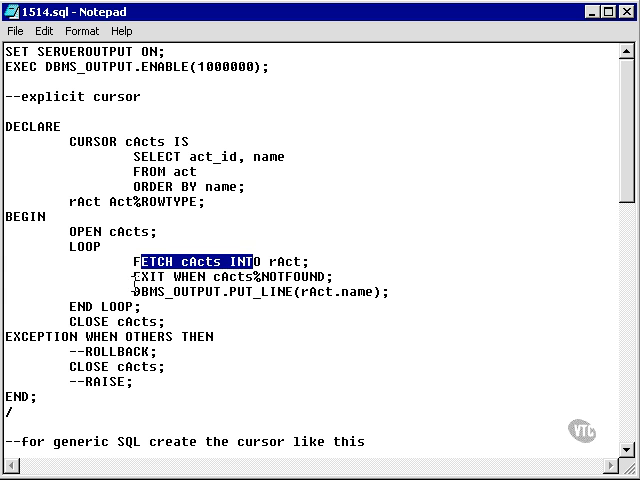
pyautogui.doubleClick(147, 277)
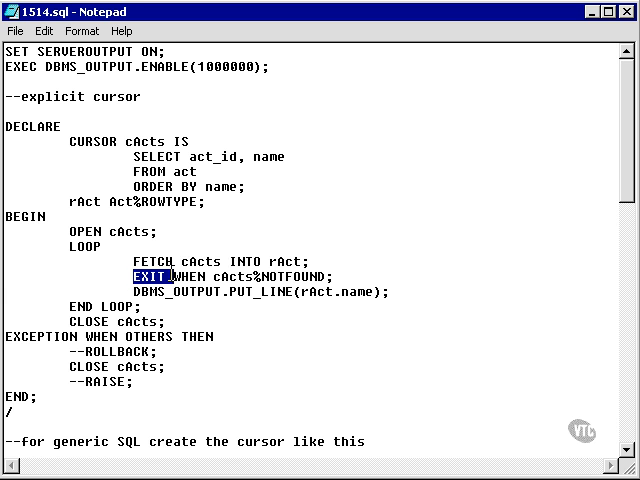
pyautogui.moveTo(135, 276); pyautogui.dragTo(340, 276)
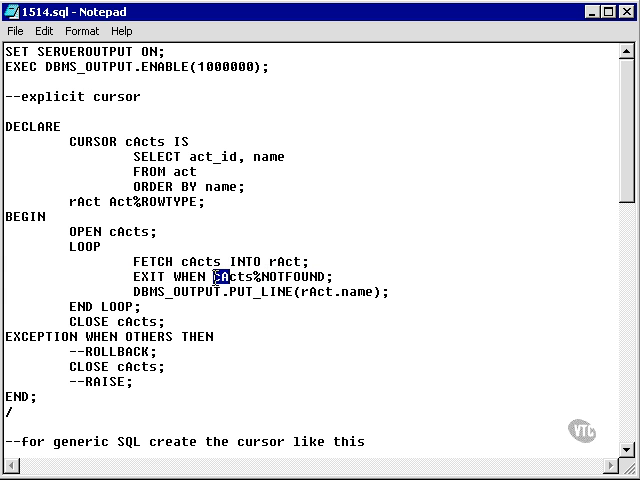
pyautogui.doubleClick(232, 277)
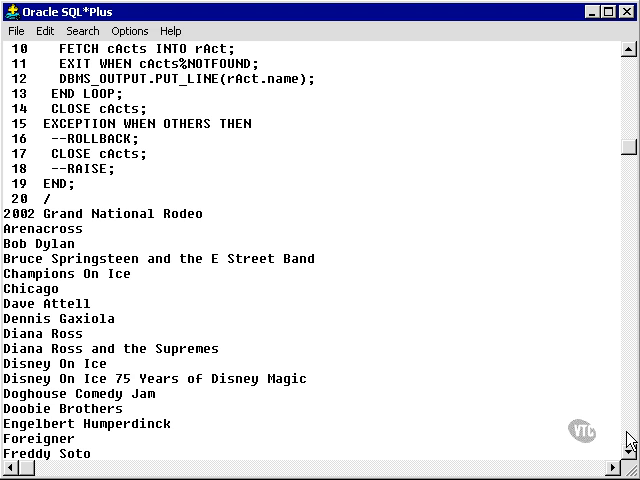
# Scroll past the act-name output and down the script to the REF CURSOR block filtering names starting with C
pyautogui.scroll(-3)
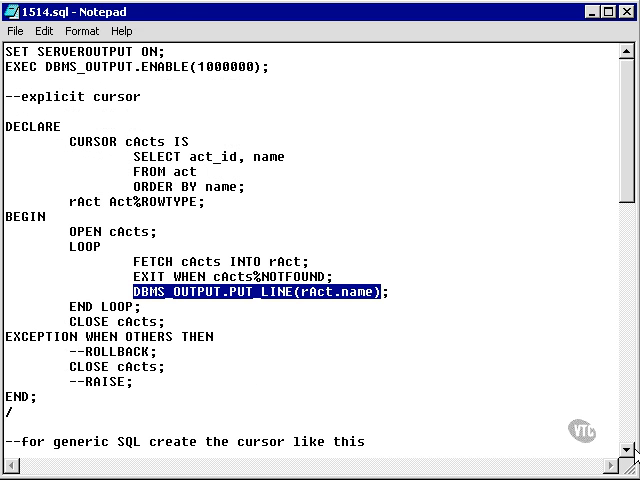
pyautogui.scroll(-3)
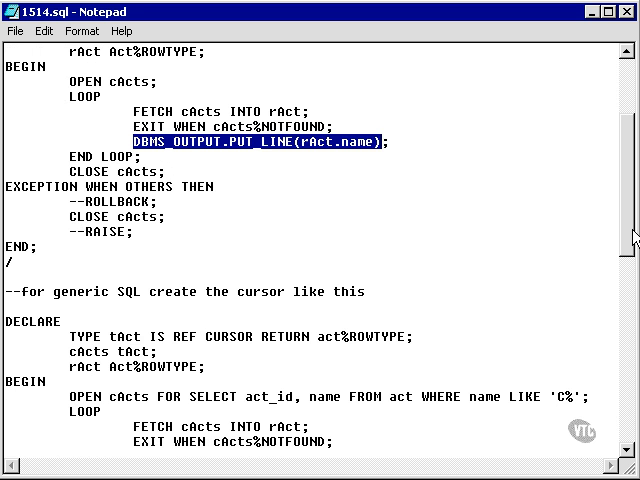
pyautogui.scroll(-3)
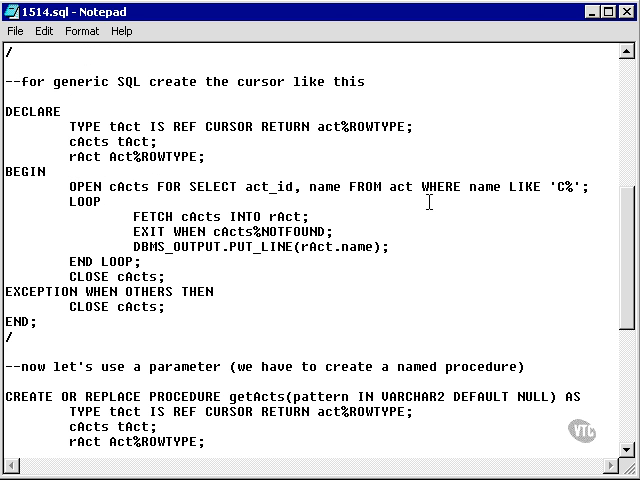
pyautogui.moveTo(11, 81); pyautogui.dragTo(100, 81)
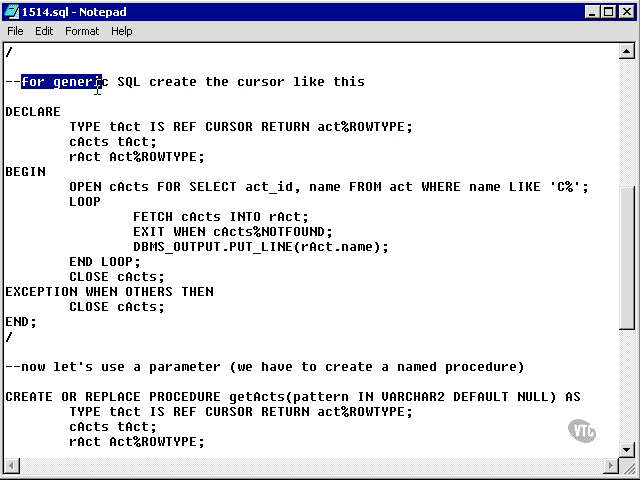
pyautogui.moveTo(95, 81); pyautogui.dragTo(240, 81)
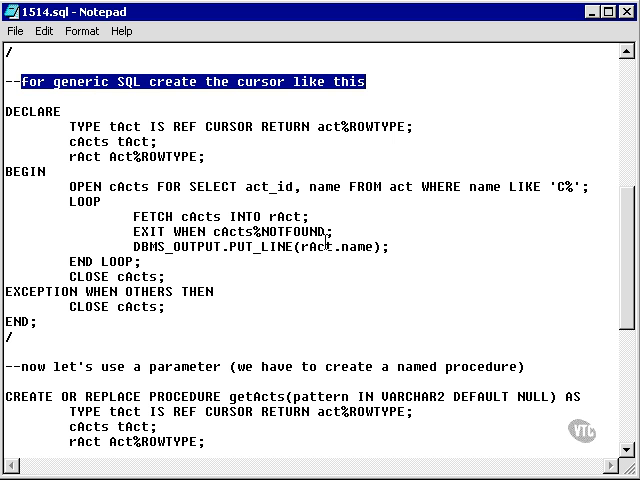
pyautogui.click(203, 292)
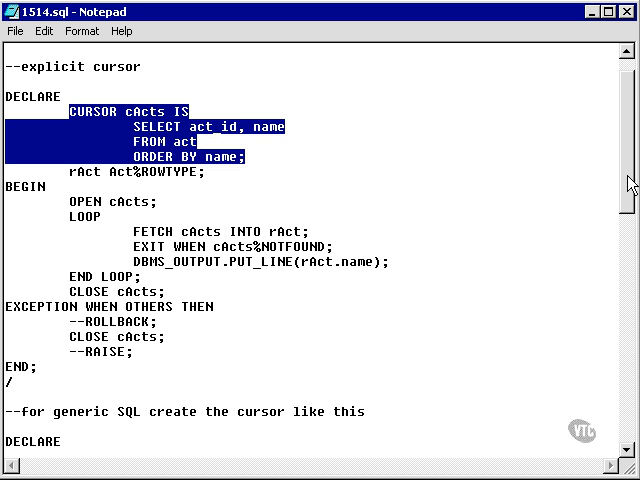
pyautogui.scroll(-3)
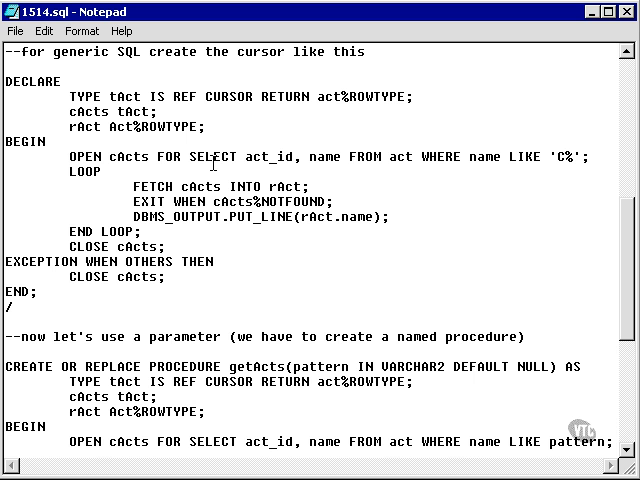
pyautogui.moveTo(69, 156); pyautogui.dragTo(398, 156)
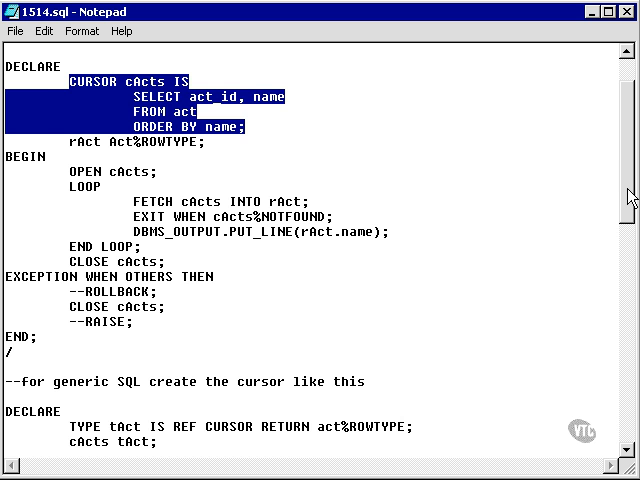
pyautogui.scroll(-3)
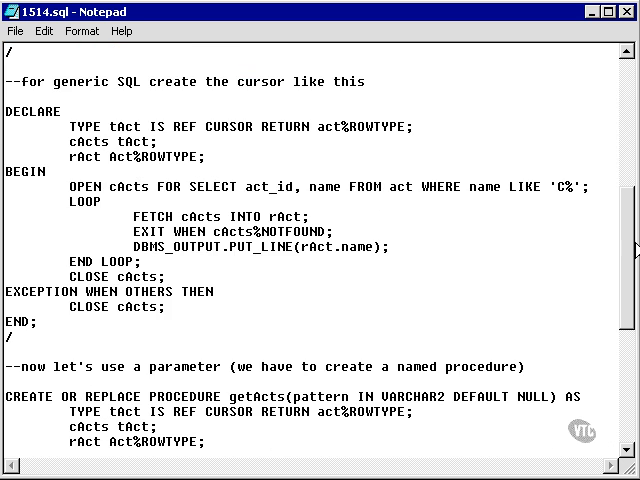
pyautogui.moveTo(70, 125); pyautogui.dragTo(207, 156)
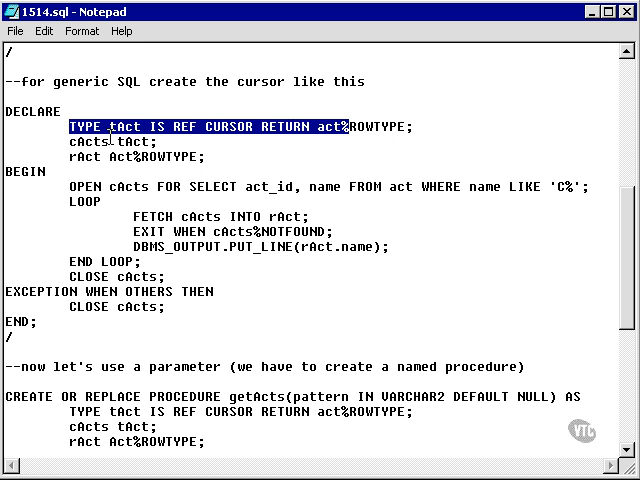
pyautogui.moveTo(388, 148)
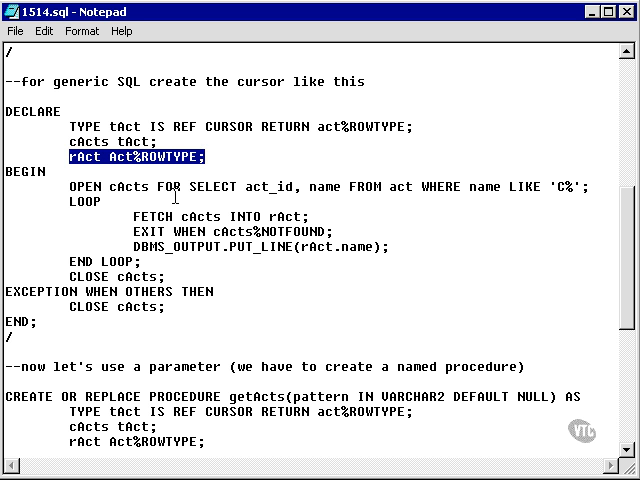
# Walk through the OPEN FOR query and select the whole REF CURSOR DECLARE...END; / block for copying
pyautogui.doubleClick(90, 186)
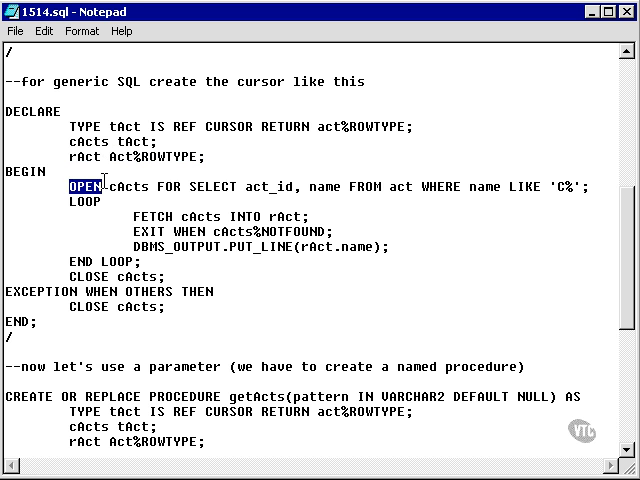
pyautogui.moveTo(98, 186); pyautogui.dragTo(195, 186)
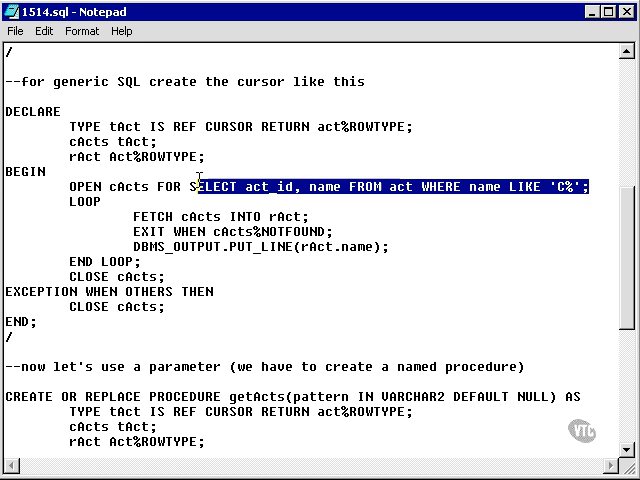
pyautogui.moveTo(194, 185); pyautogui.dragTo(595, 185)
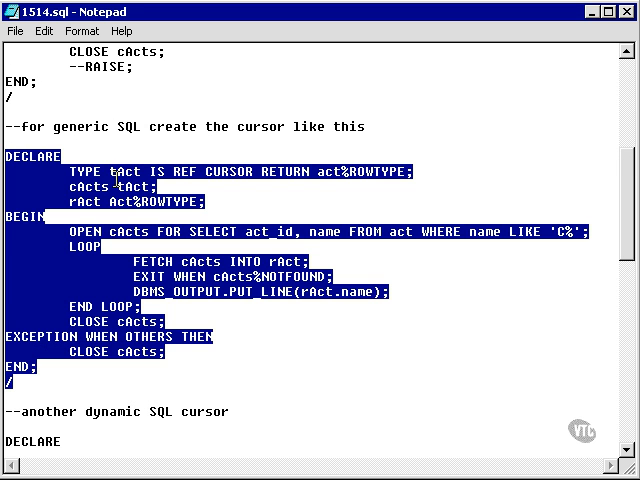
# Run the pasted REF CURSOR block at the SQL> prompt, printing Champions On Ice and Chicago
pyautogui.click(201, 230)
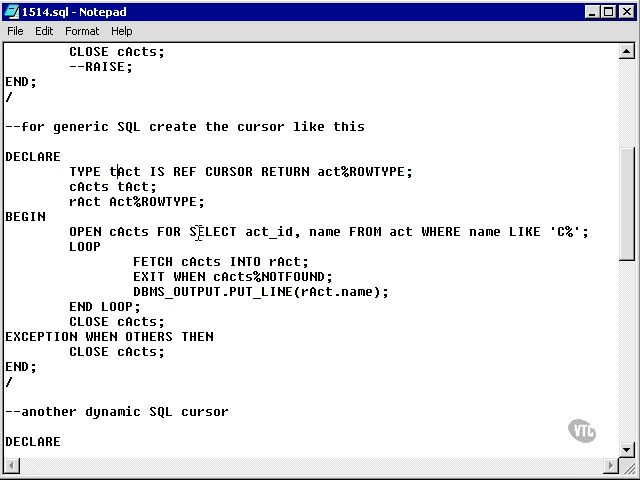
pyautogui.moveTo(188, 231); pyautogui.dragTo(588, 231)
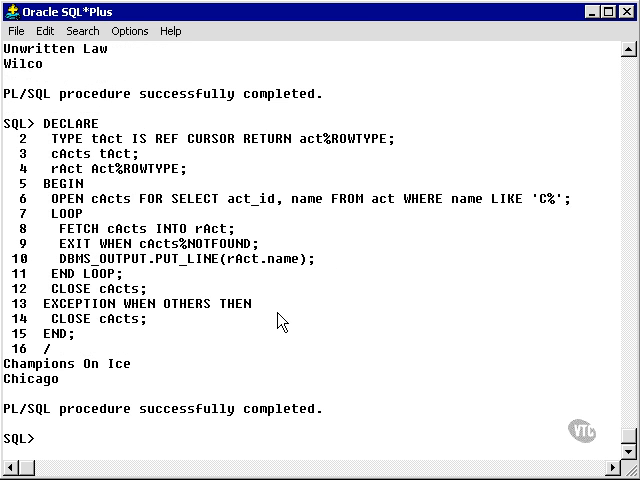
pyautogui.moveTo(533, 218)
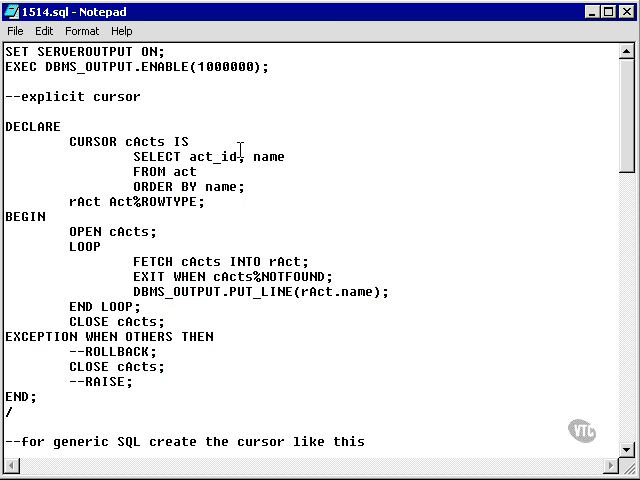
# Review the getActs header and pattern parameter, then select the procedure with its three EXEC calls ('A%', 'C%', NULL)
pyautogui.moveTo(64, 141); pyautogui.dragTo(205, 201)
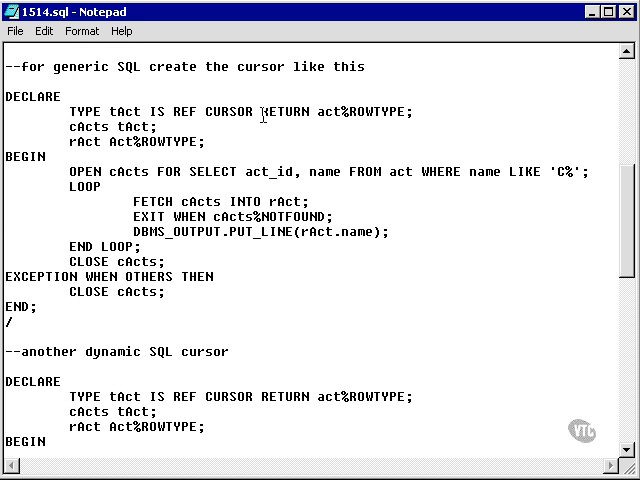
pyautogui.moveTo(158, 111); pyautogui.dragTo(258, 111)
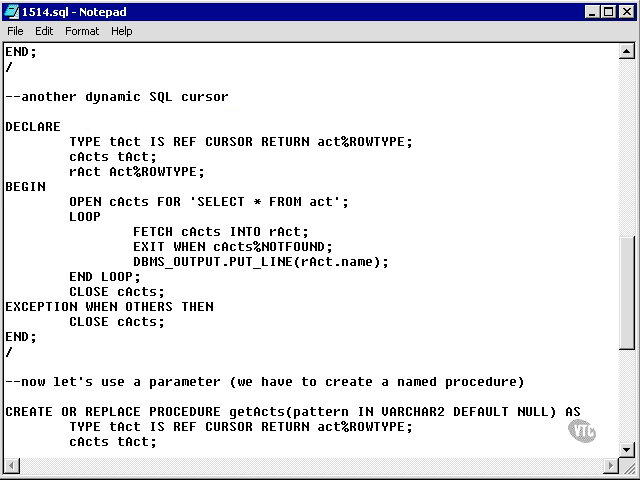
pyautogui.scroll(-3)
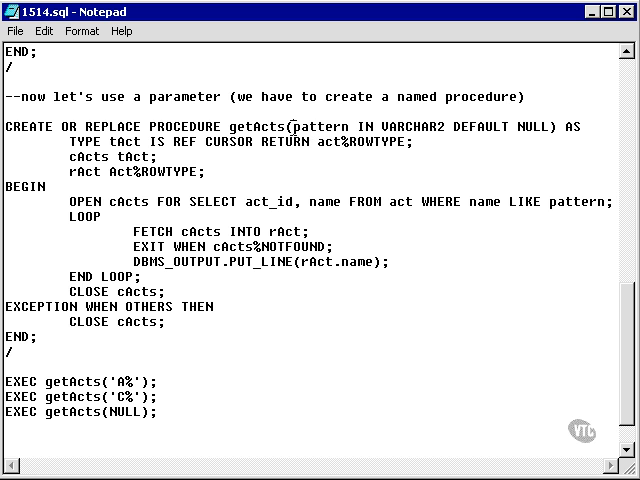
pyautogui.doubleClick(317, 126)
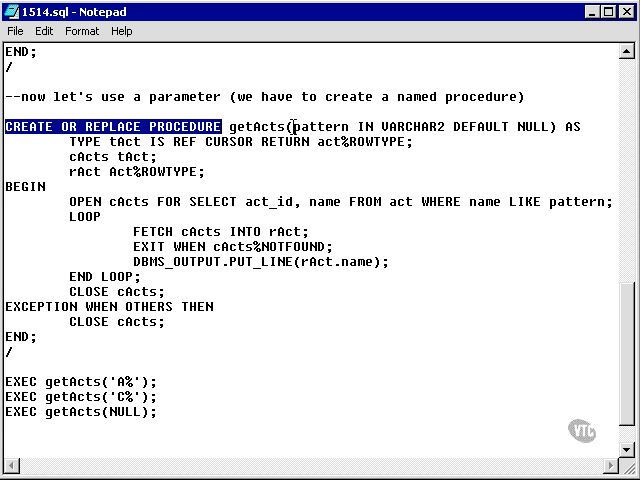
pyautogui.doubleClick(578, 201)
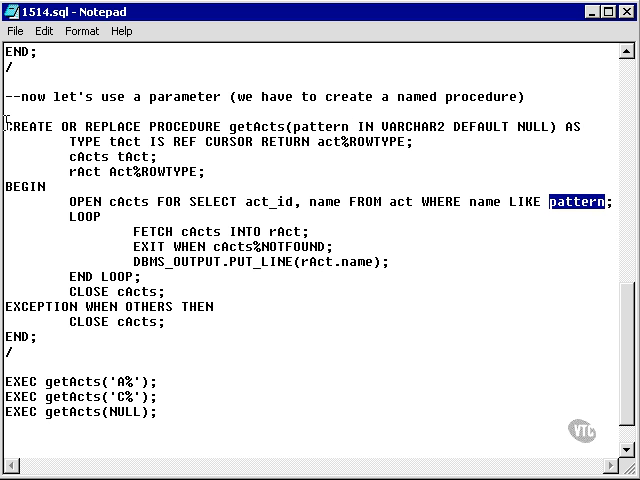
pyautogui.moveTo(2, 126); pyautogui.dragTo(186, 322)
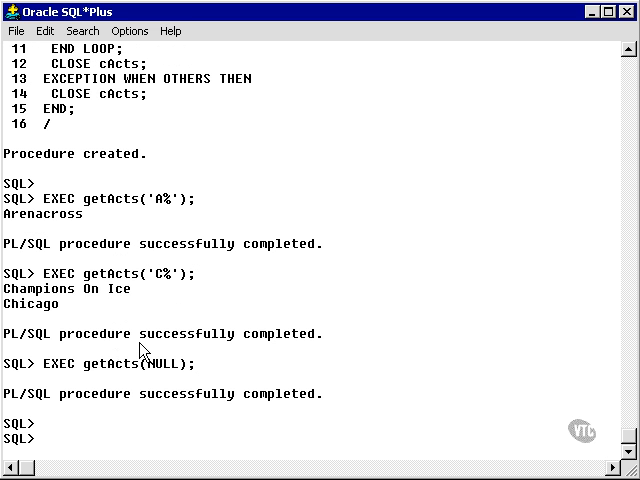
pyautogui.moveTo(197, 374)
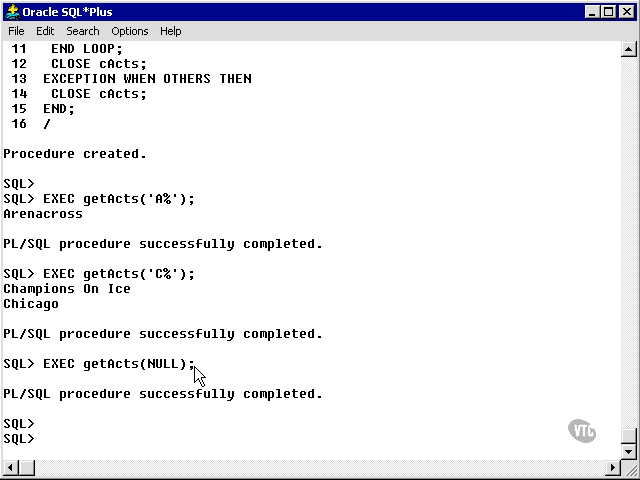
pyautogui.moveTo(209, 231)
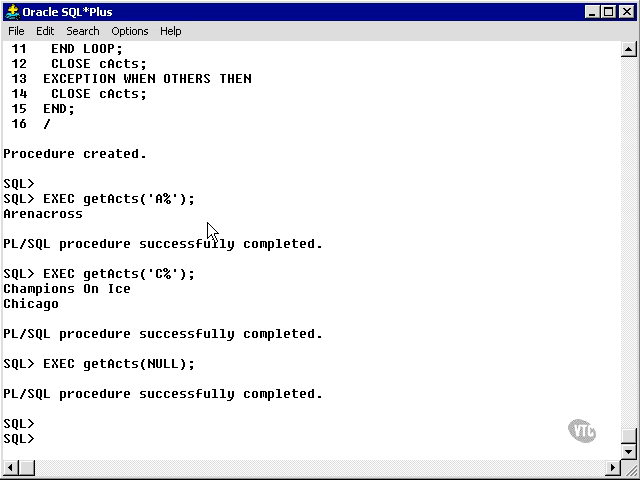
pyautogui.moveTo(266, 211)
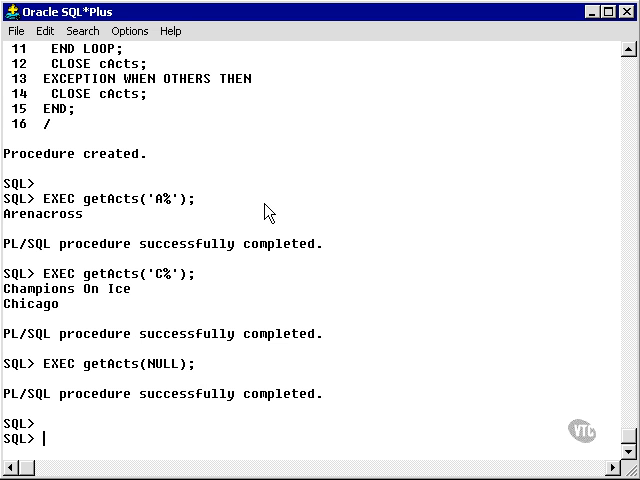